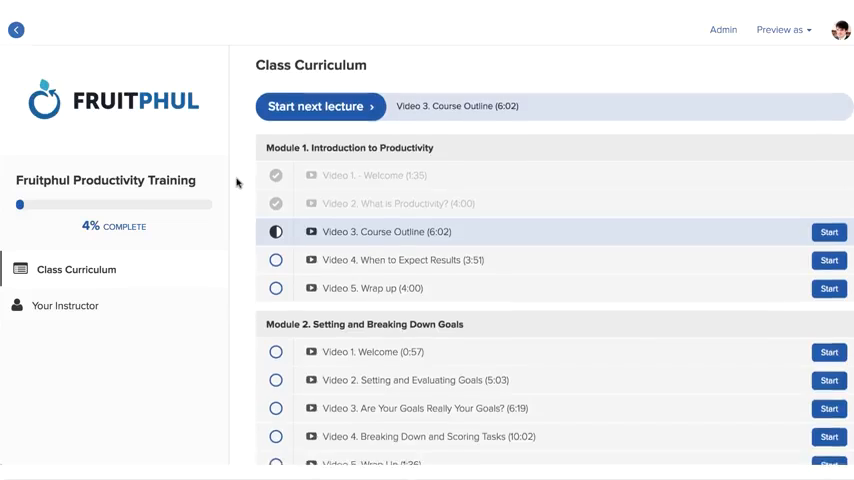
Step: Scroll down the page and return to the class curriculum
scroll("down", 3)
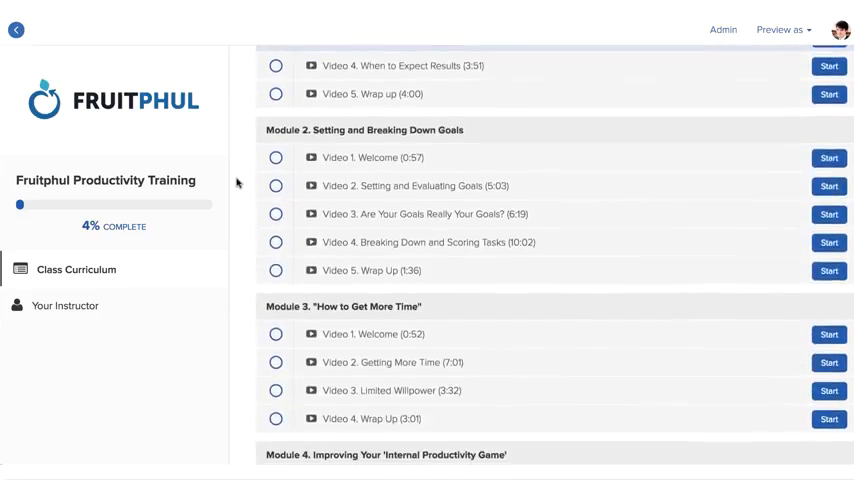
scroll("down", 3)
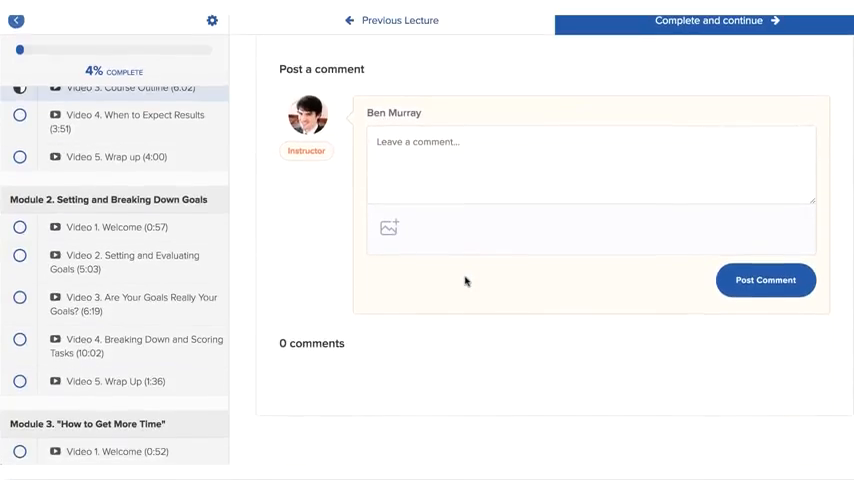
left_click(114, 92)
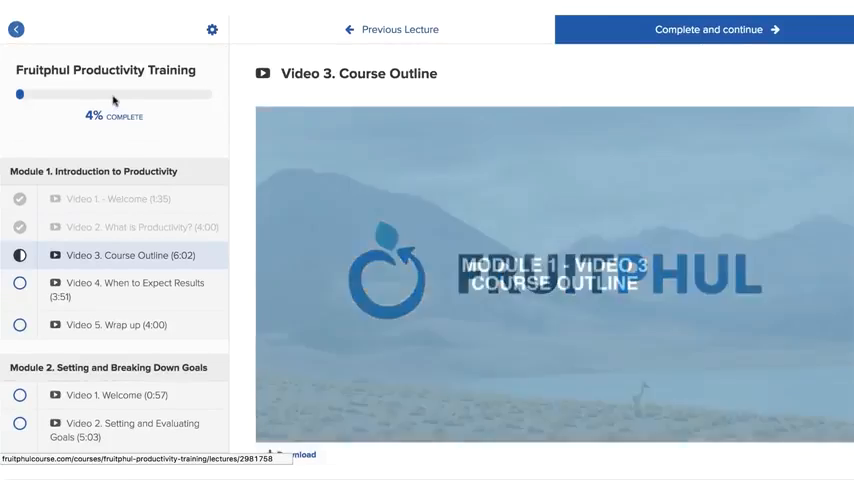
left_click(16, 28)
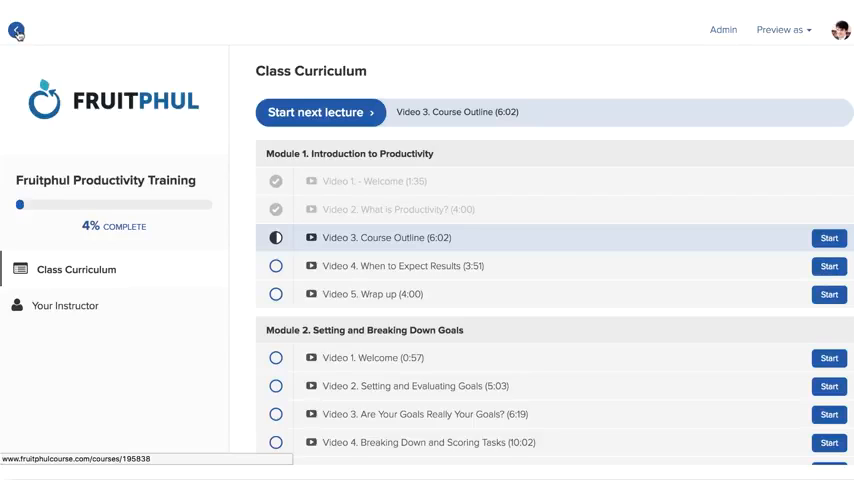
Step: From the Course Outline lecture, save the grocery shopping task with an assigned value of 4
left_click(16, 30)
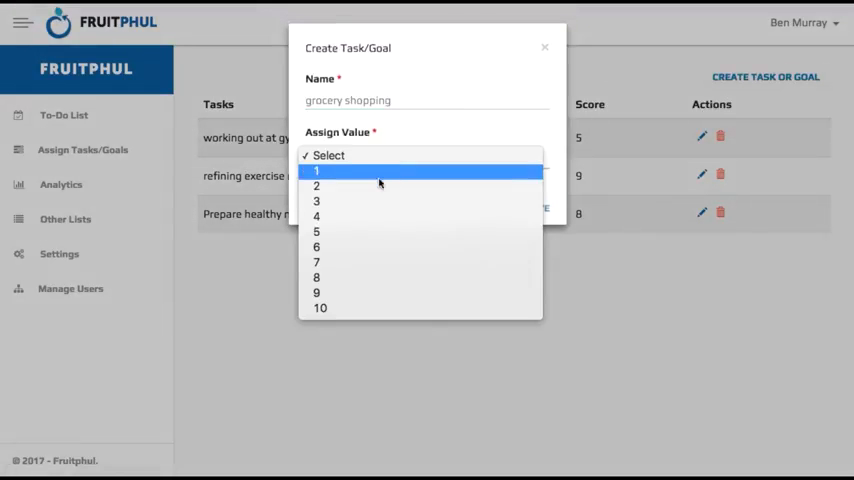
left_click(316, 216)
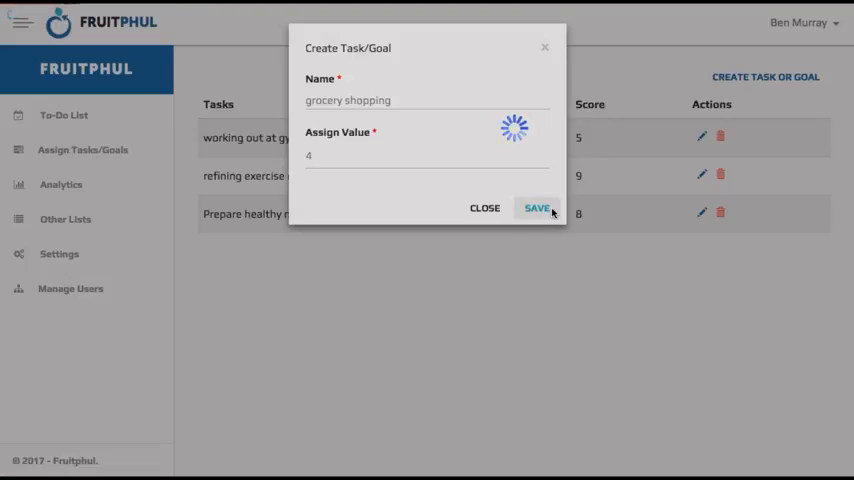
left_click(536, 208)
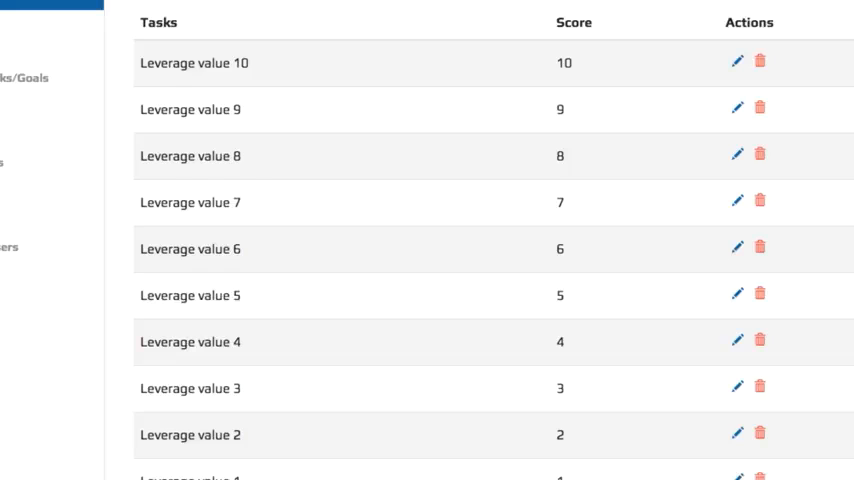
Step: Review the Change Score Colors mapping for scores 10 to 1 and close it
left_click(764, 192)
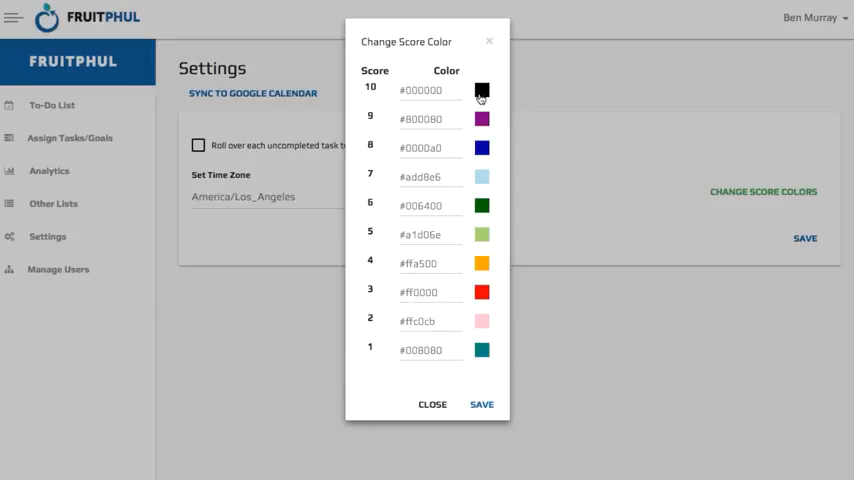
mouse_move(484, 176)
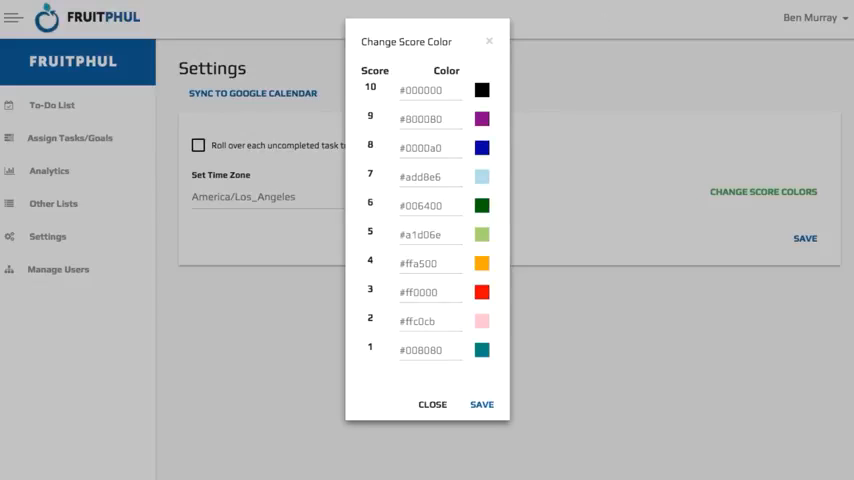
left_click(432, 404)
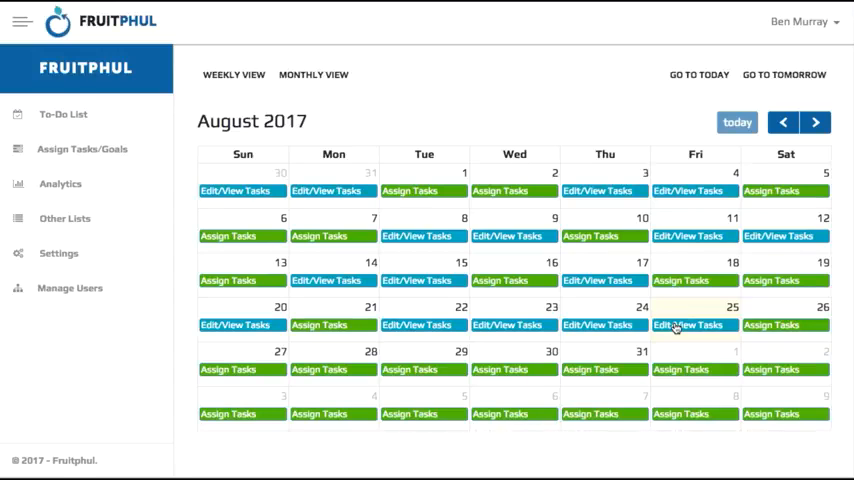
Step: Add 'plan healthy dinner' to the Friday August 25 to-do list
left_click(694, 324)
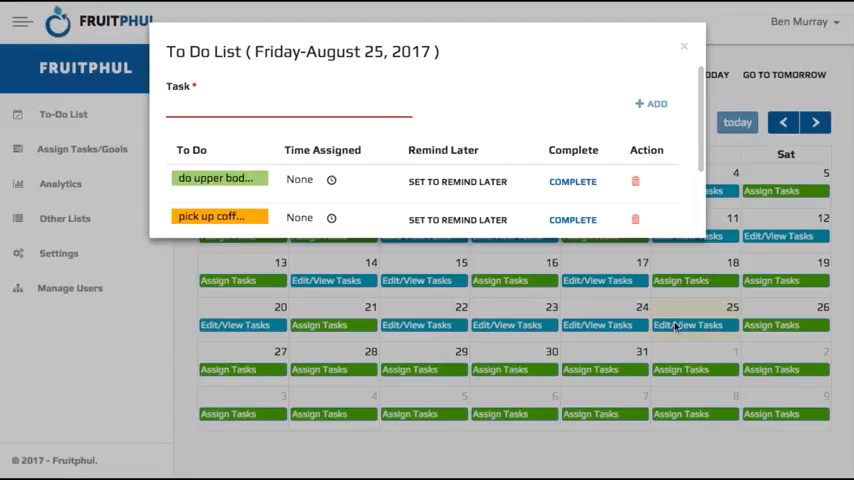
type("plan healthy dinner")
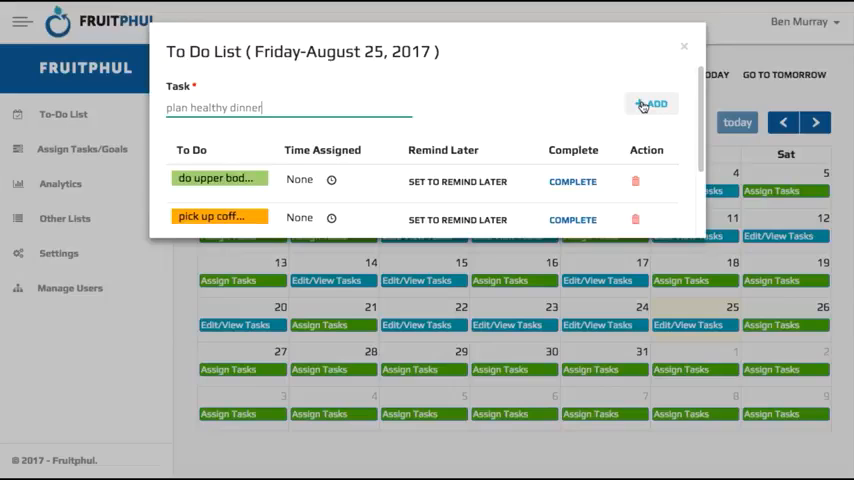
left_click(652, 104)
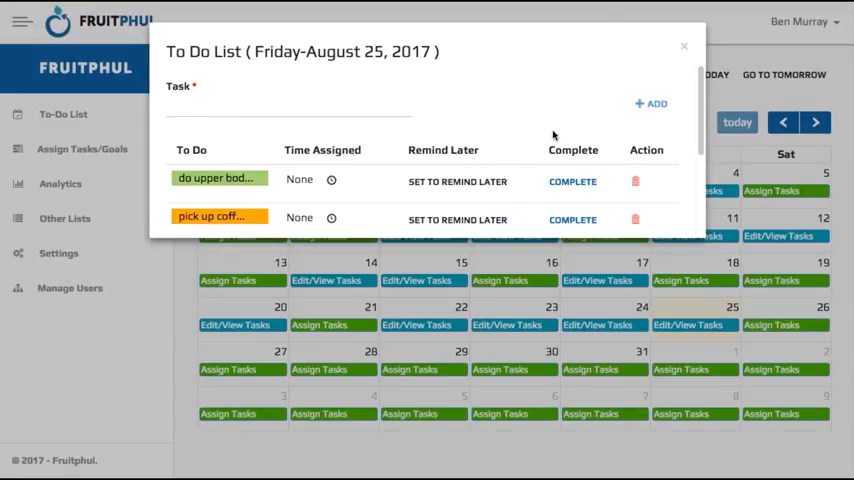
scroll("down", 3)
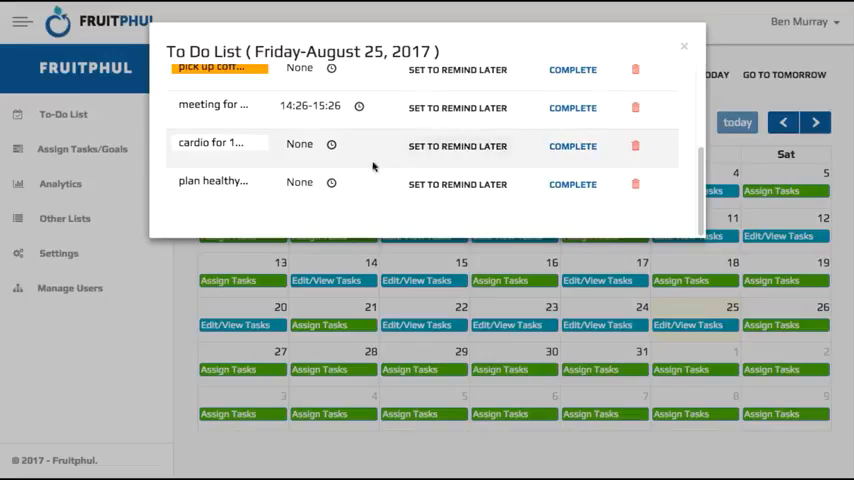
Step: Sync the plan healthy dinner item to the Prepare healthy meals goal and close its panel
left_click(212, 180)
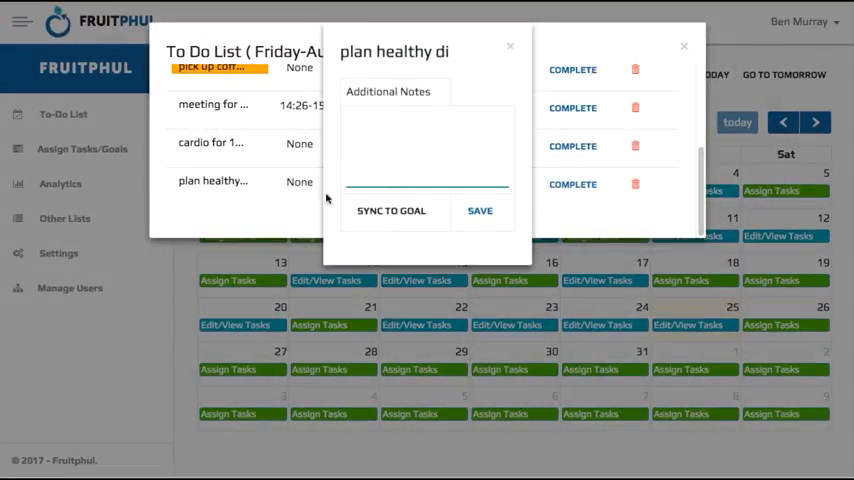
left_click(392, 210)
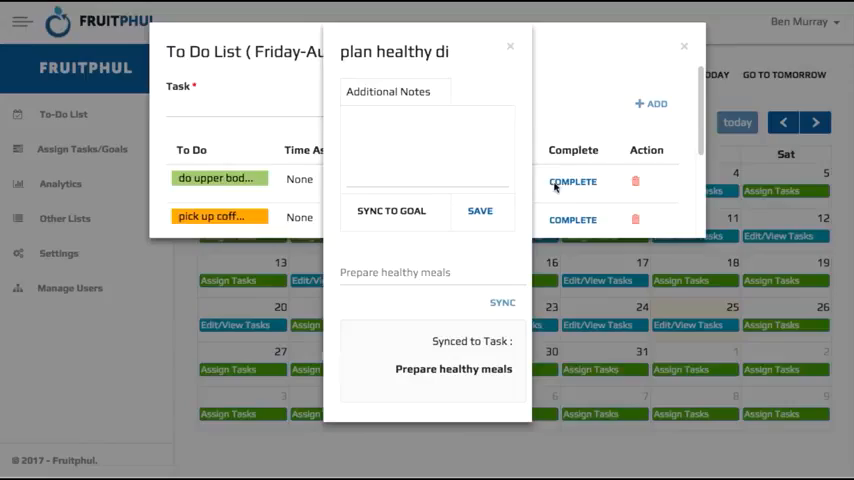
left_click(510, 46)
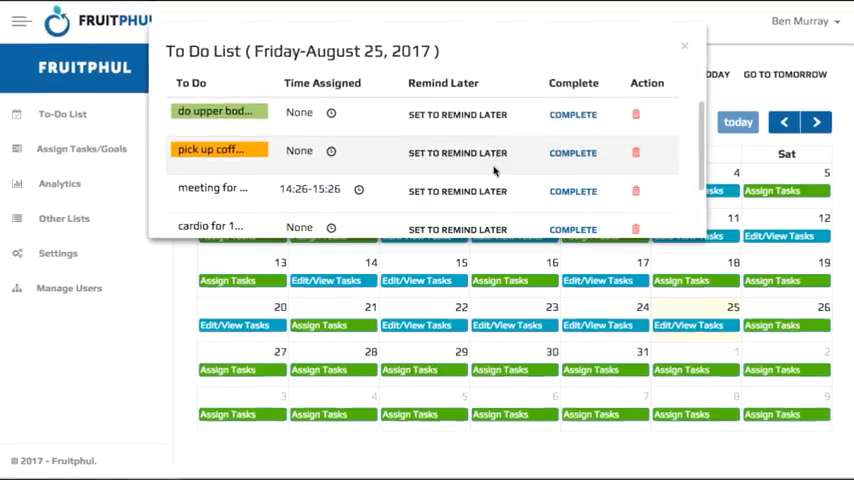
scroll("down", 3)
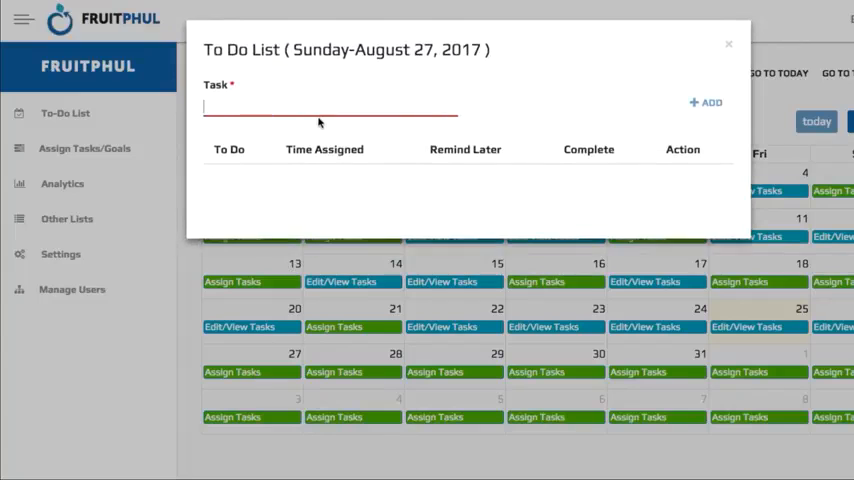
Step: Sync the Saturday August 26 fix greenscreen item to a Leverage value goal
left_click(710, 102)
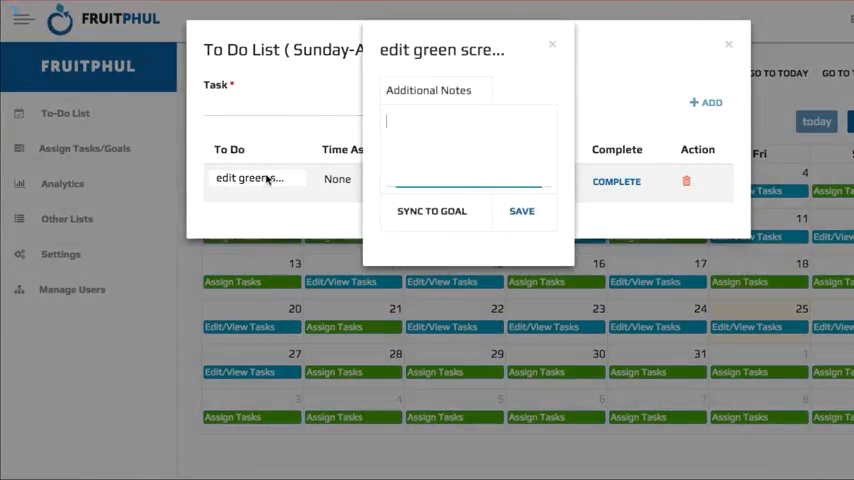
left_click(432, 212)
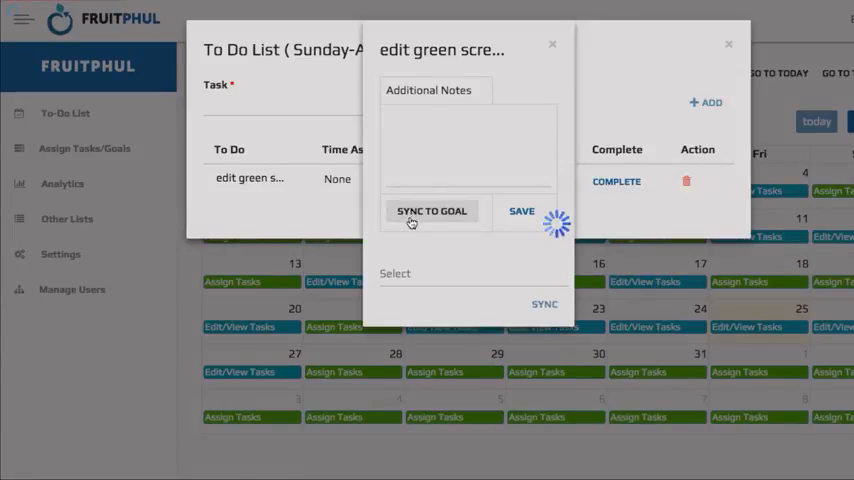
left_click(396, 272)
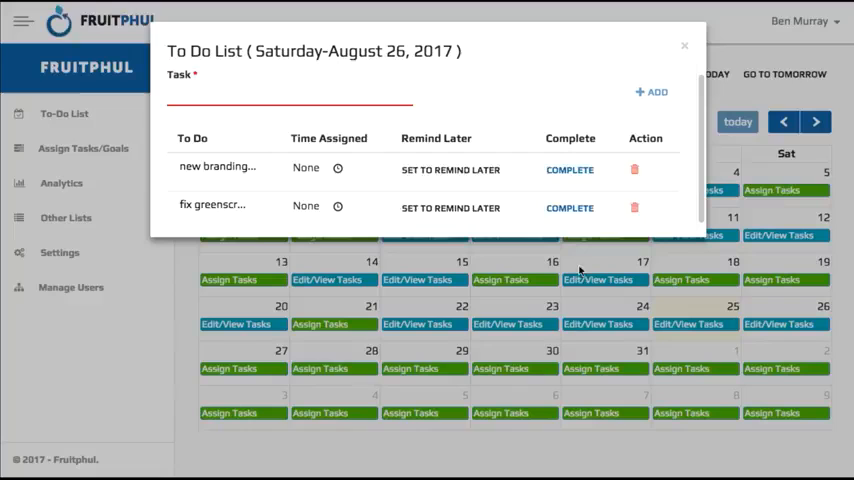
left_click(338, 204)
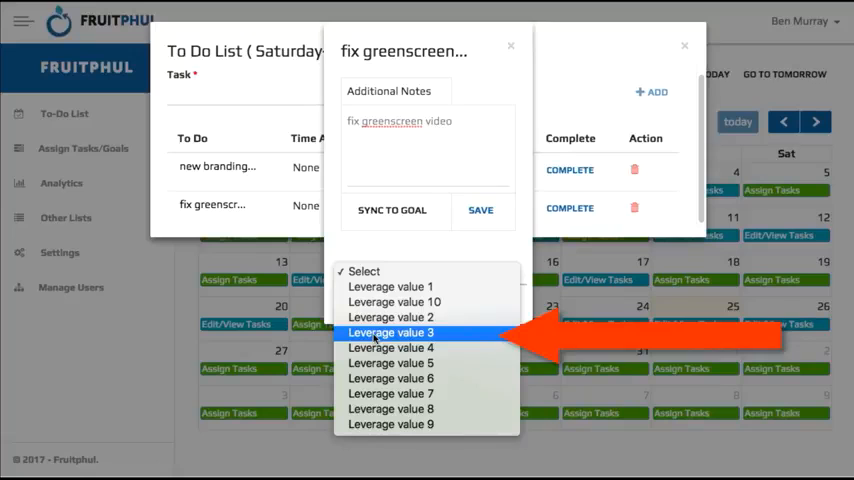
left_click(392, 332)
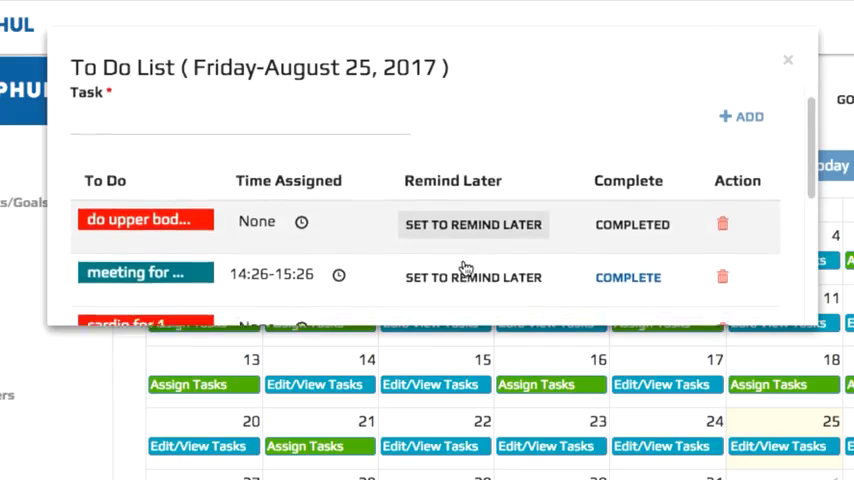
scroll("down", 3)
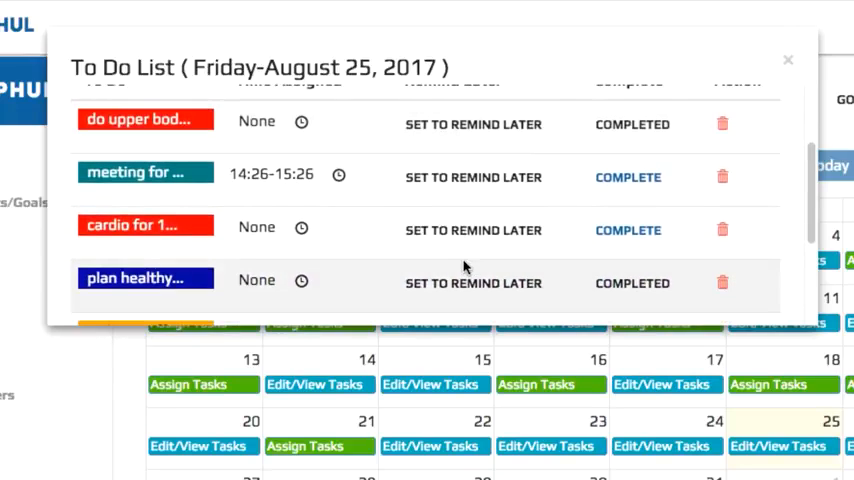
scroll("down", 3)
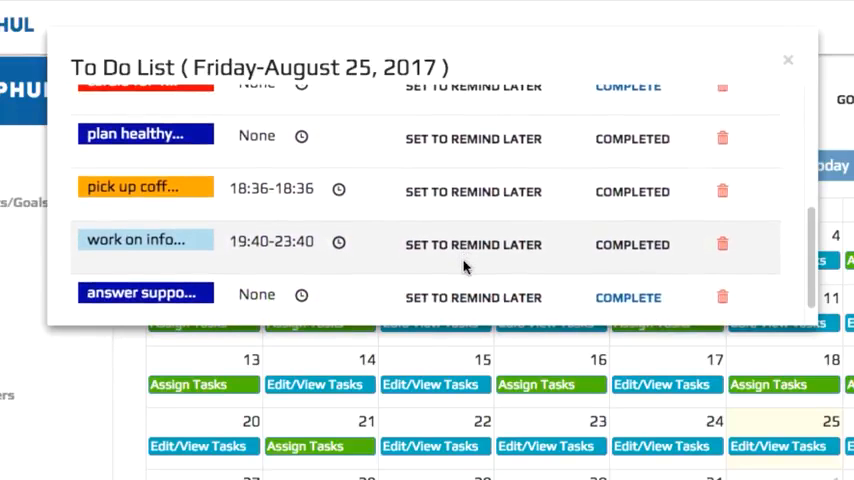
scroll("up", 3)
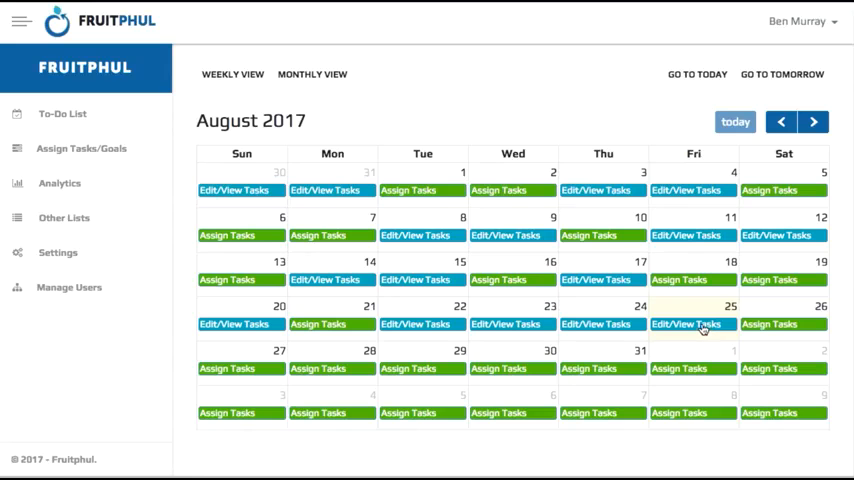
left_click(692, 324)
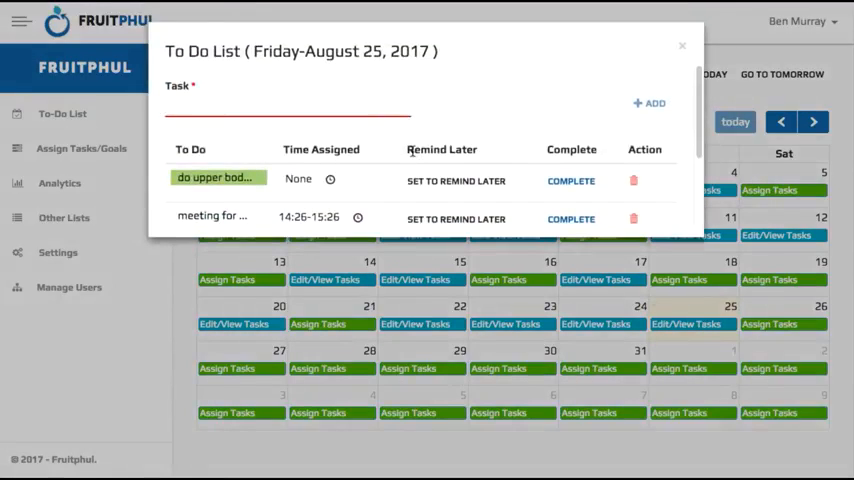
left_click(456, 218)
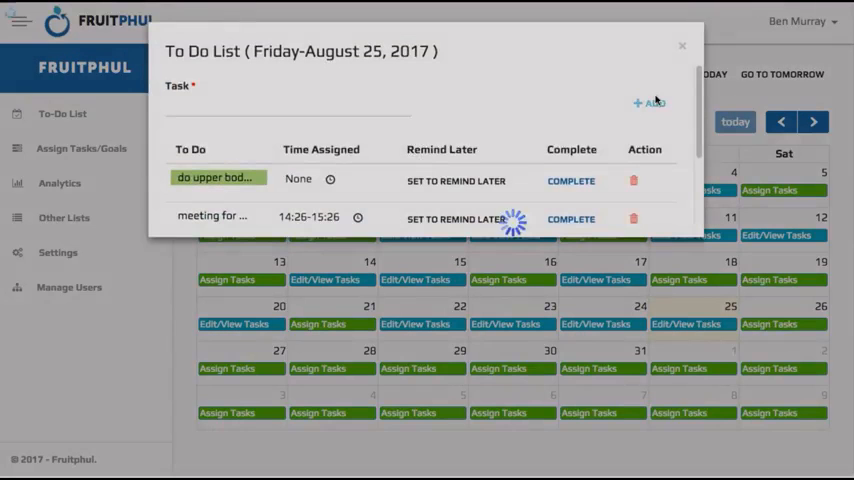
Step: Bring up Set to Remind Later for the pick up coffee task, showing 18:36 on 24/08/2017
scroll("down", 3)
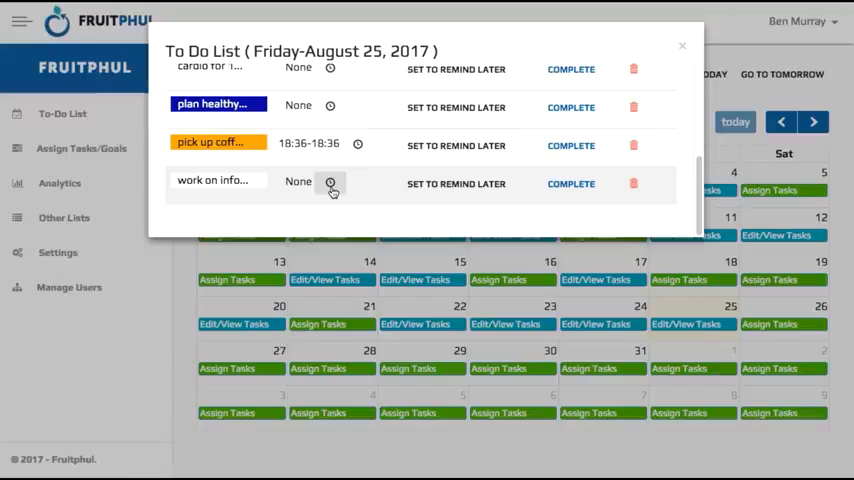
left_click(330, 184)
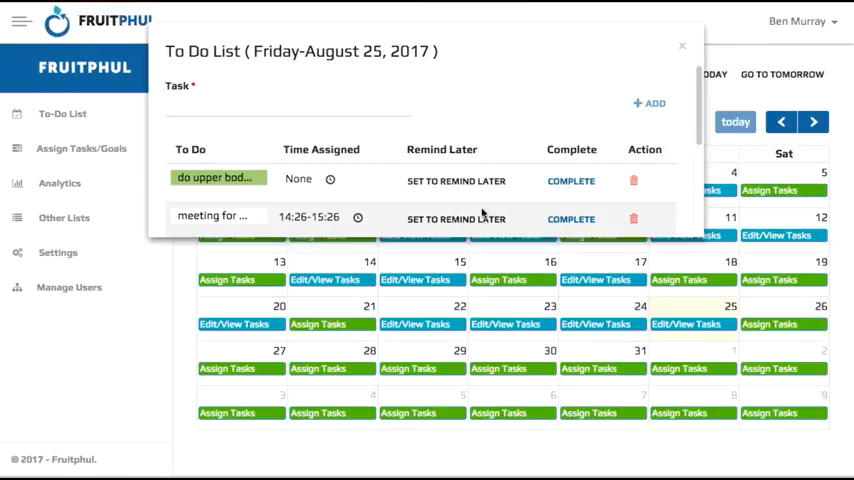
left_click(218, 144)
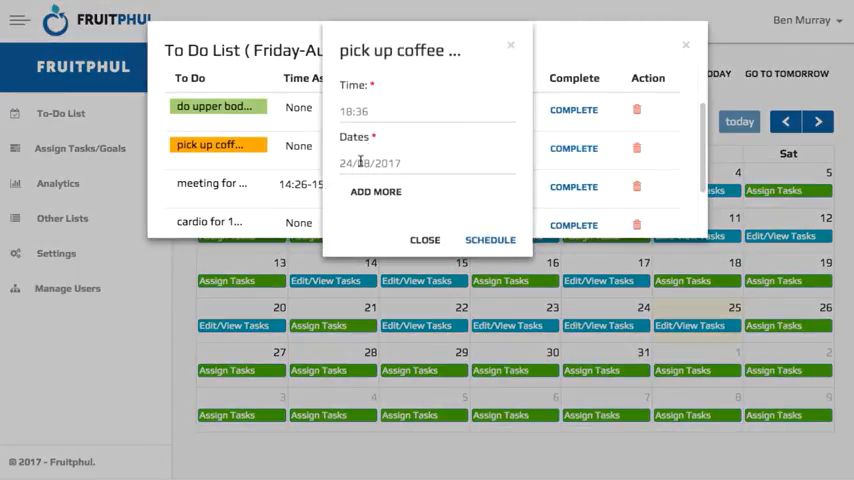
Step: Reschedule pick up coffee to 25/08/2017 at 18:36 and return to the calendar
left_click(428, 162)
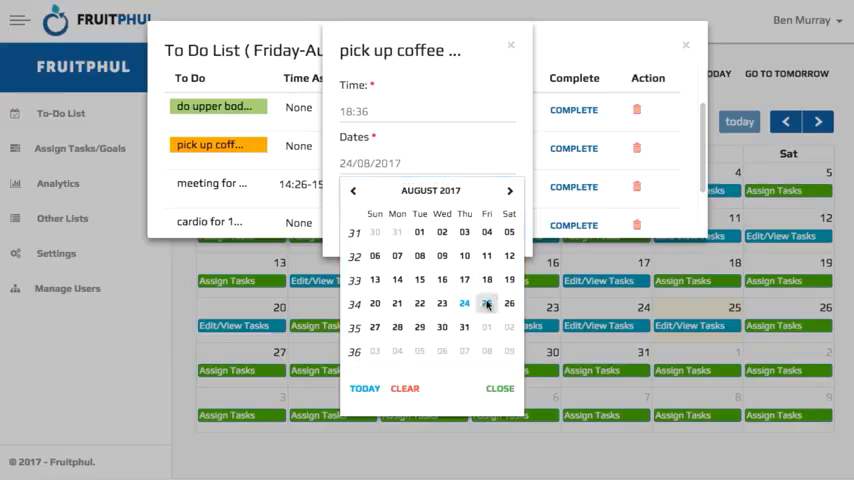
left_click(488, 304)
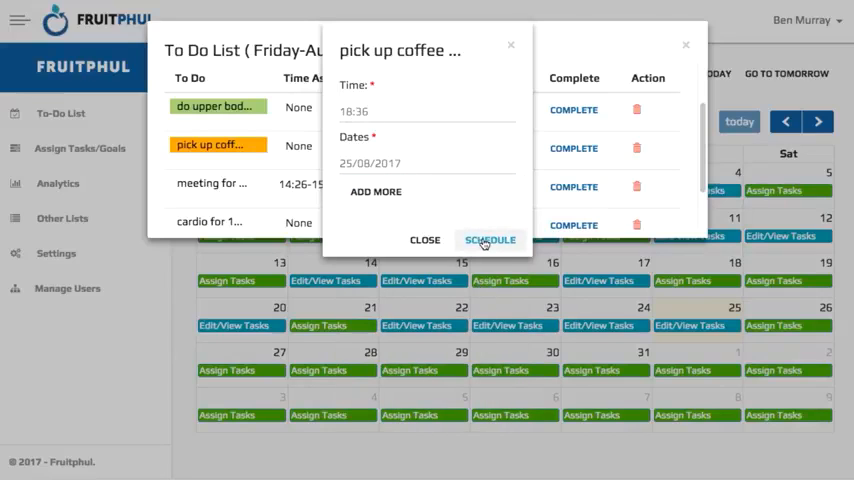
left_click(488, 240)
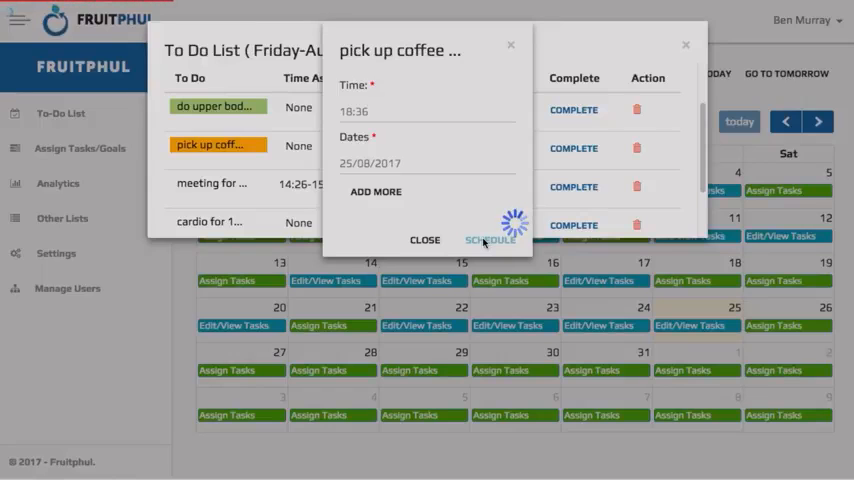
left_click(488, 240)
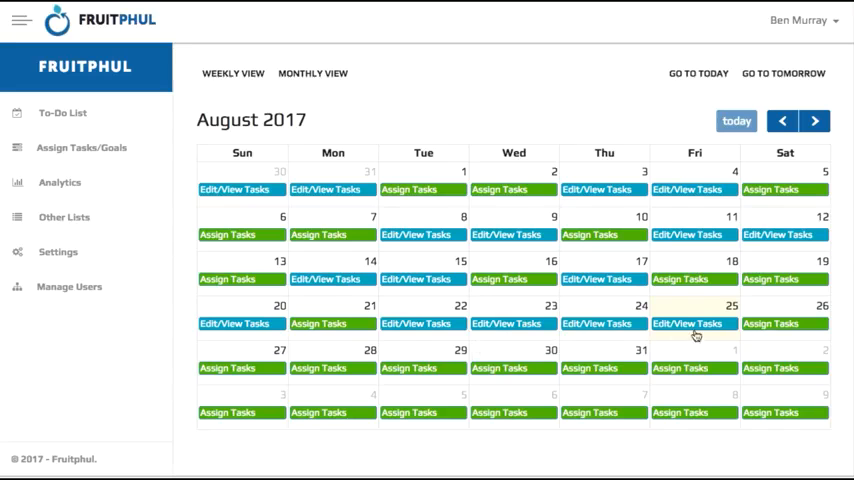
Step: Log 01:02:00 on Friday's plan healthy dinner to-do and mark it completed
left_click(694, 324)
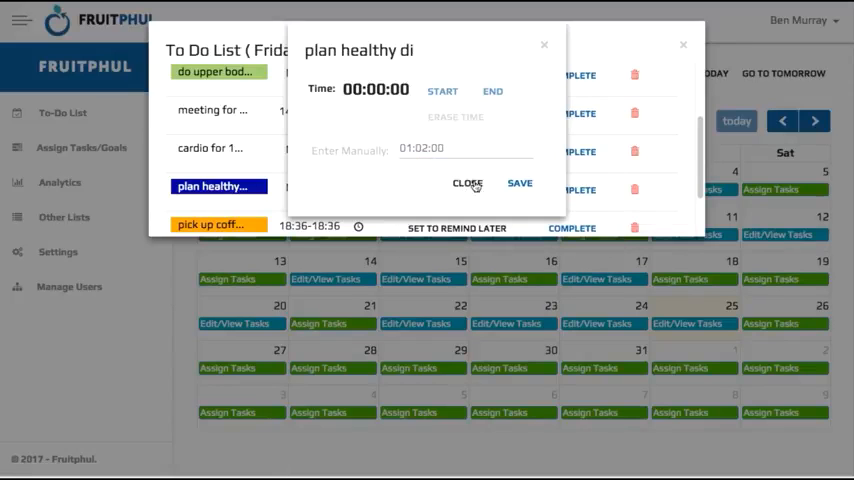
left_click(520, 184)
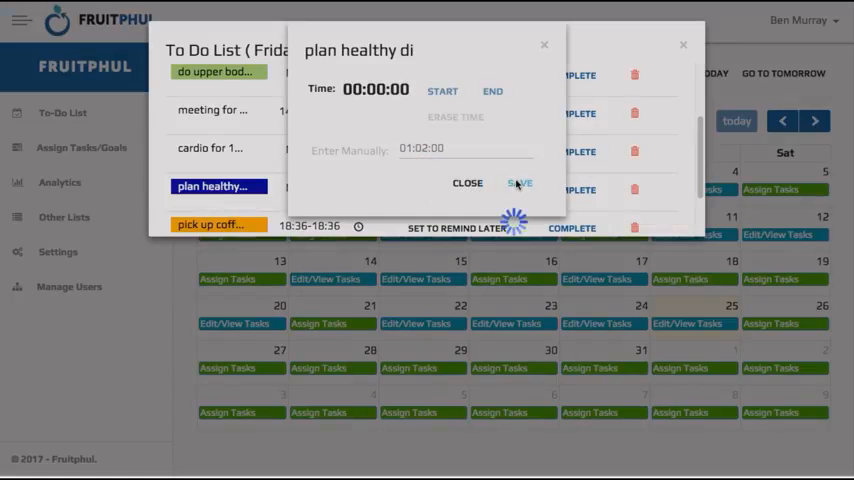
left_click(520, 182)
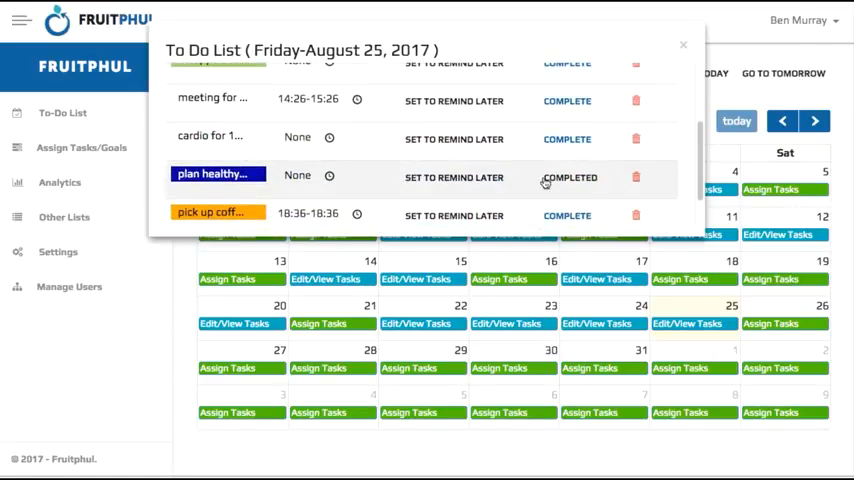
left_click(58, 182)
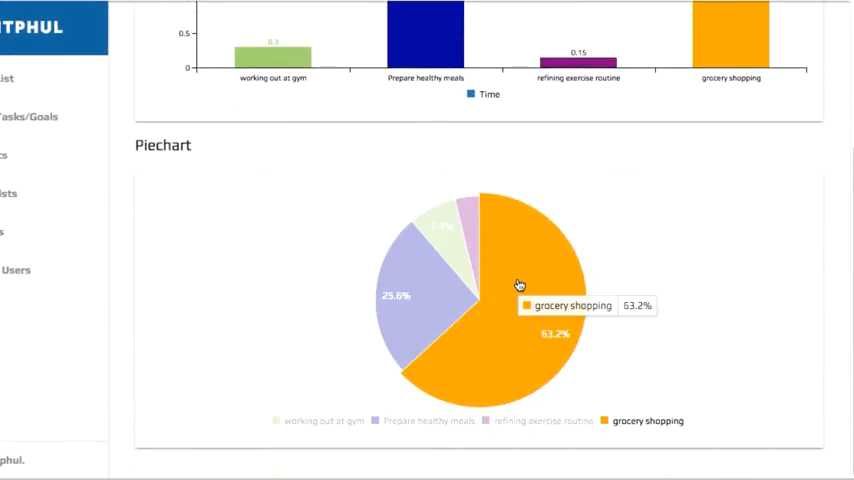
mouse_move(444, 252)
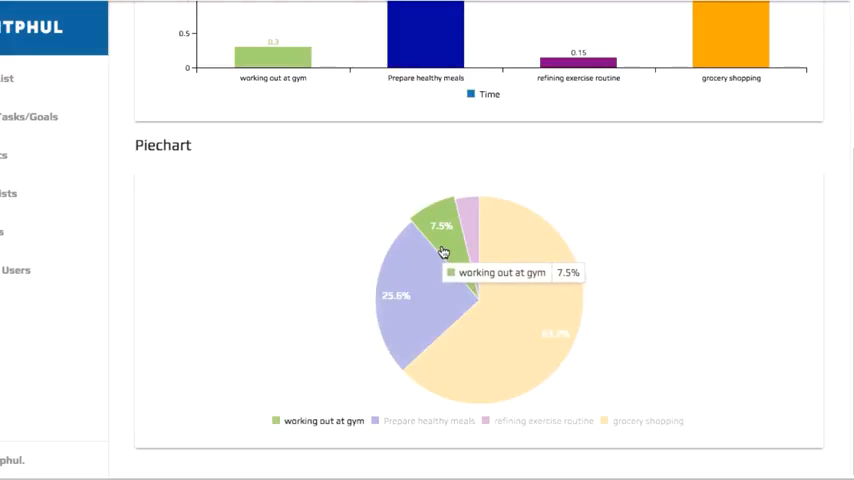
mouse_move(516, 372)
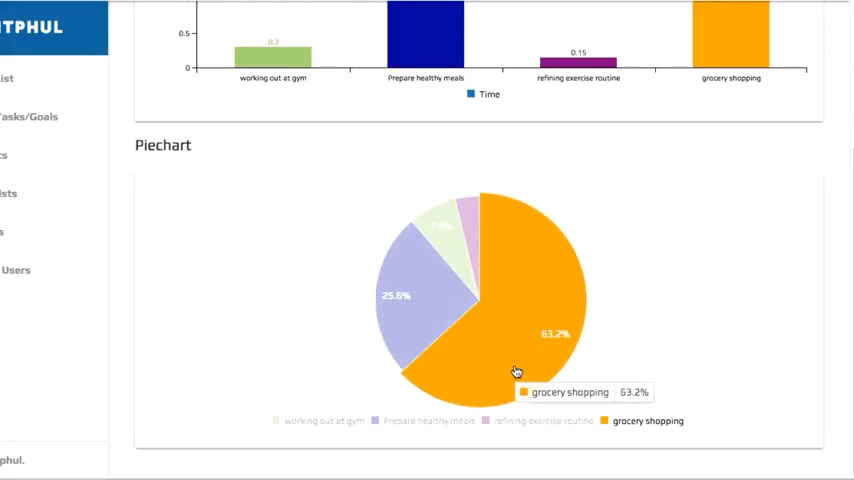
mouse_move(672, 352)
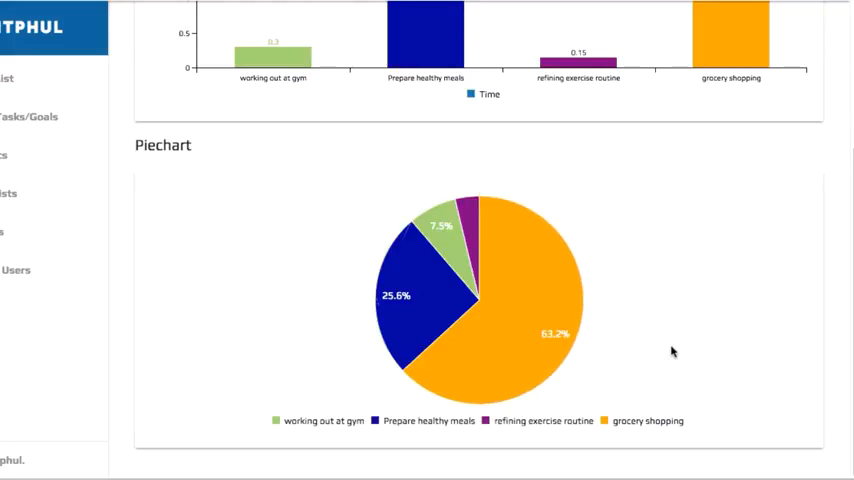
Step: Scroll up to the weekly Barchart of time by leverage value for Aug 20 – Aug 26
scroll("up", 3)
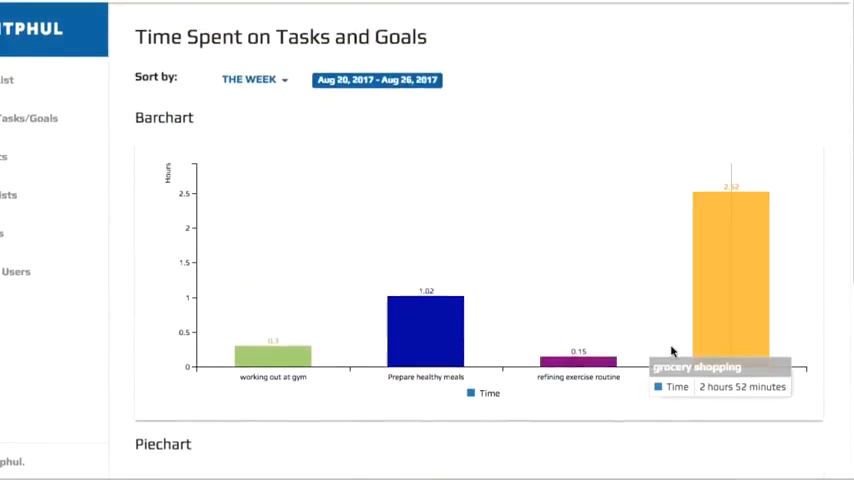
left_click(58, 184)
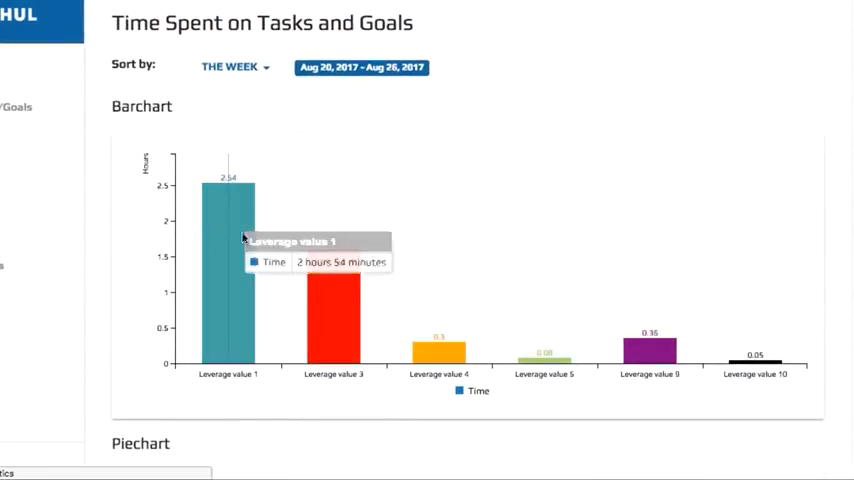
Step: Scroll down to the weekly pie chart splitting time by leverage value
scroll("down", 3)
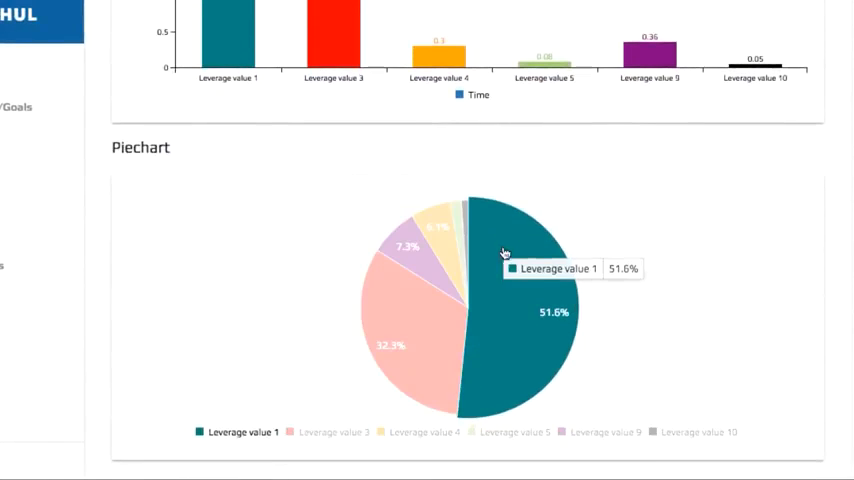
mouse_move(428, 344)
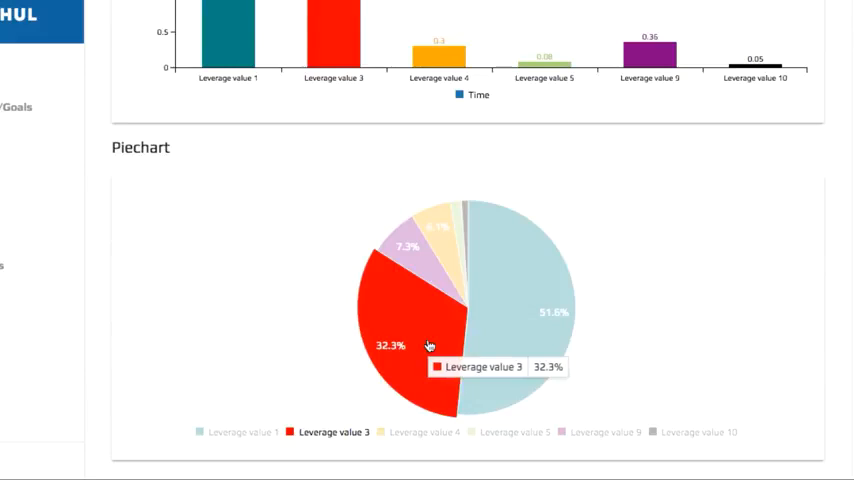
mouse_move(466, 240)
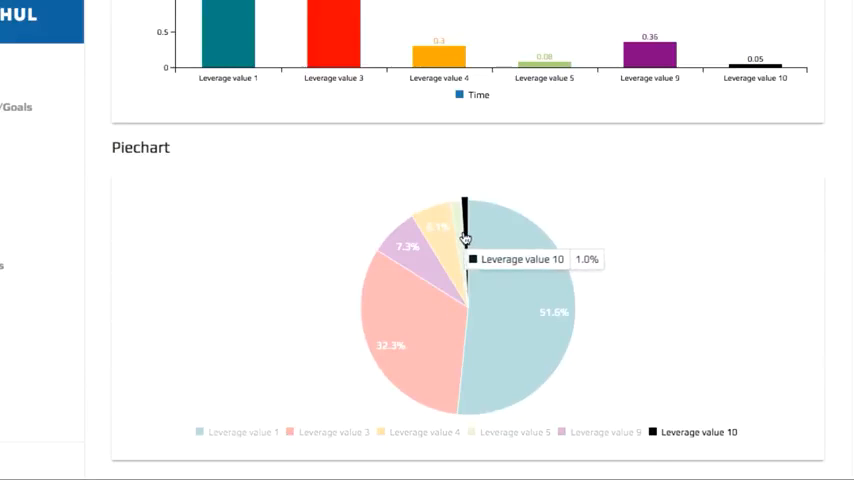
mouse_move(462, 236)
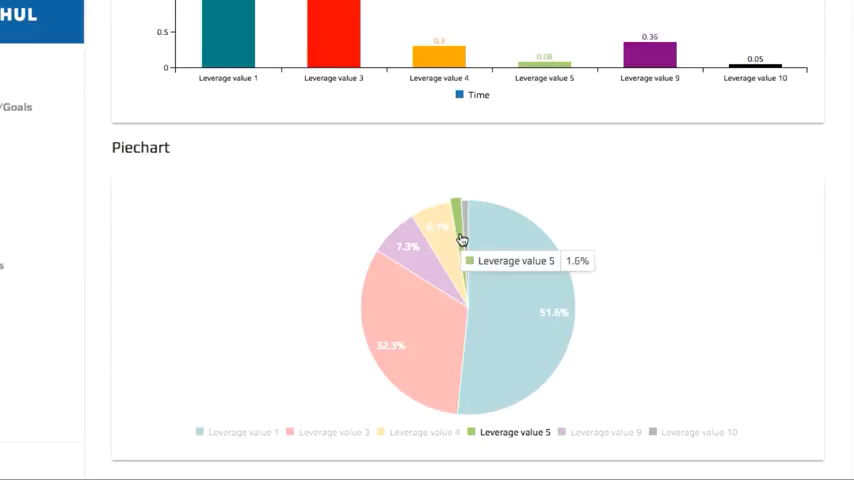
mouse_move(456, 250)
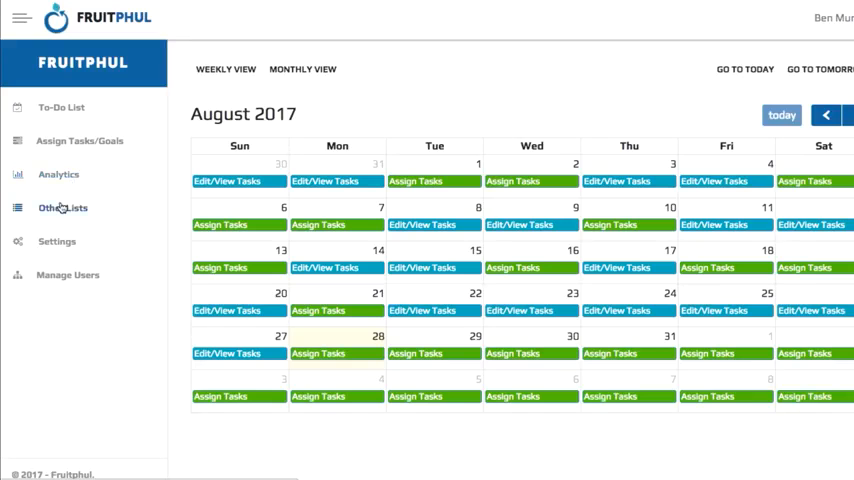
Step: Create an Other Lists list named 'new list' with item 'new item' and save it
left_click(62, 208)
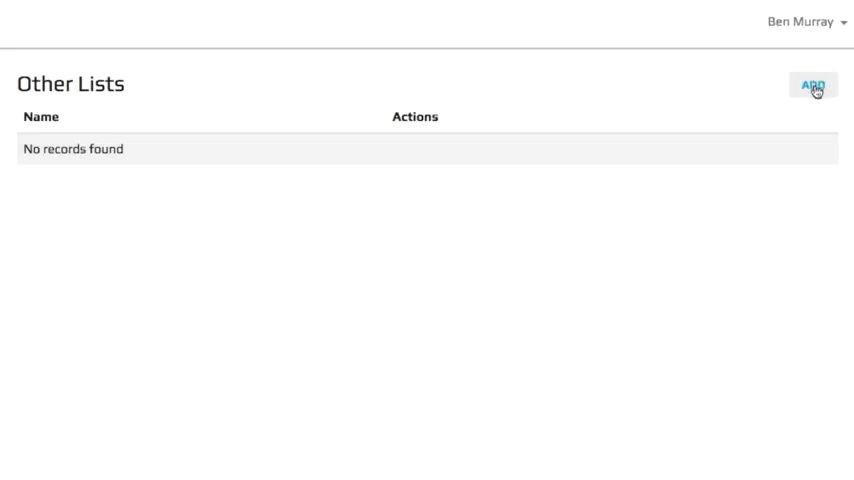
left_click(812, 84)
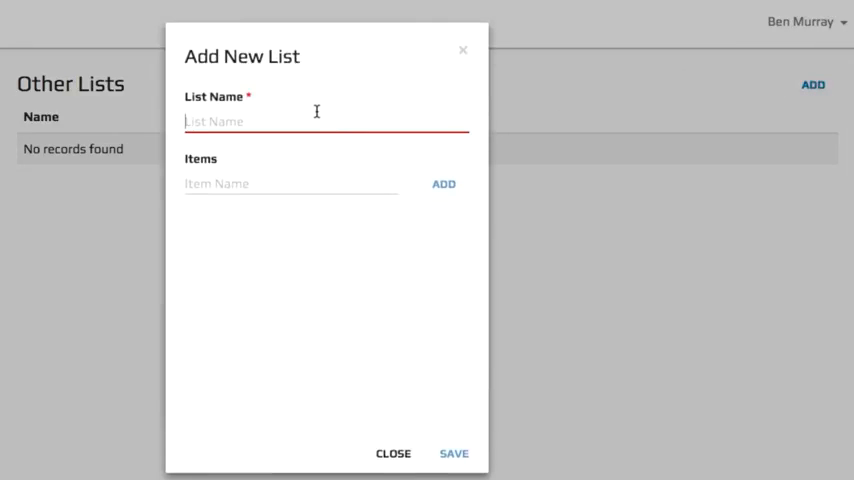
type("new list")
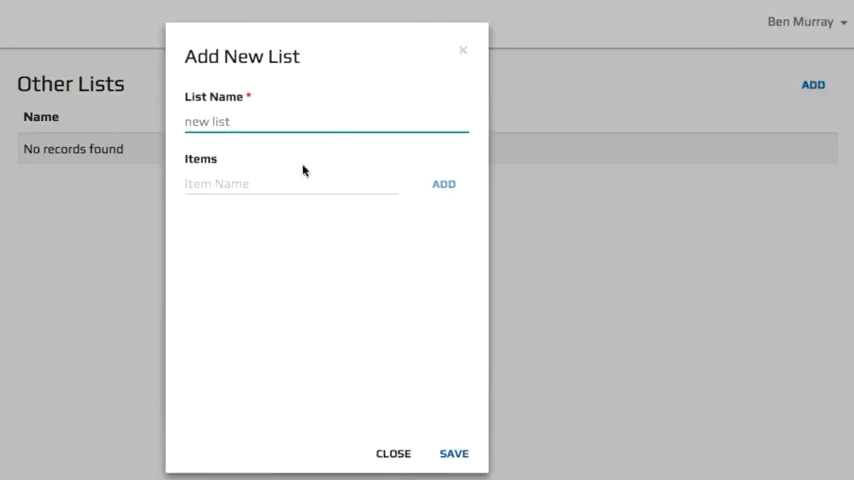
type("new")
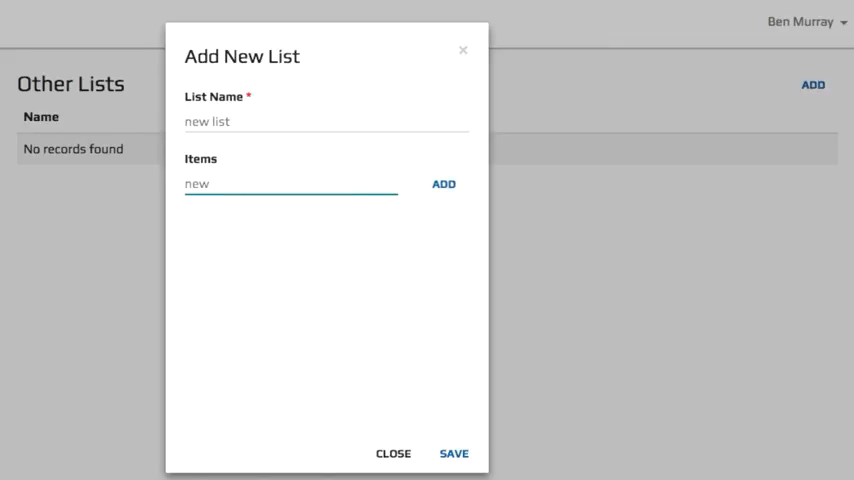
type("item")
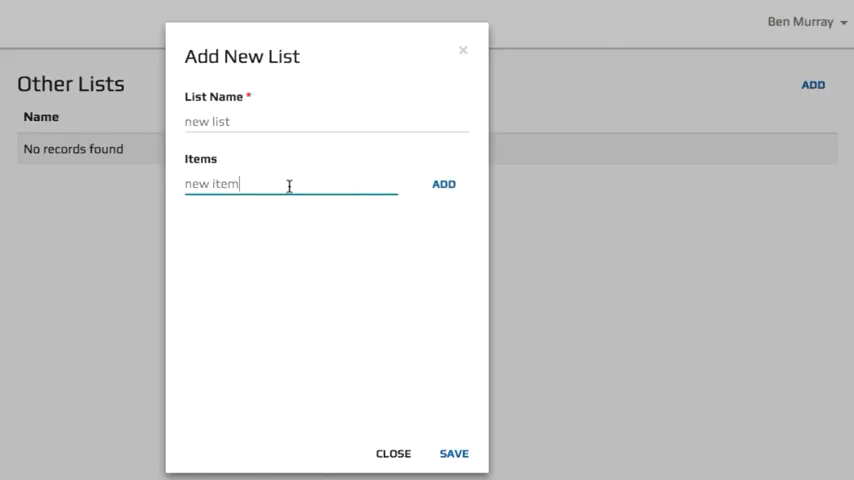
left_click(392, 452)
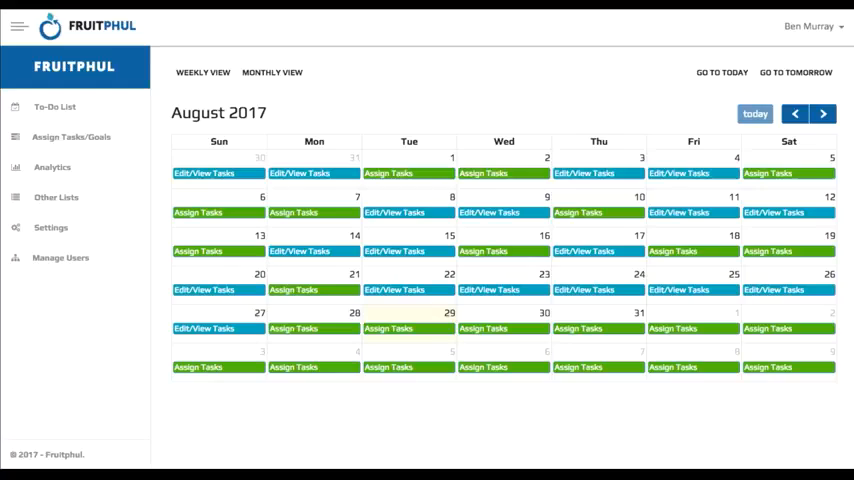